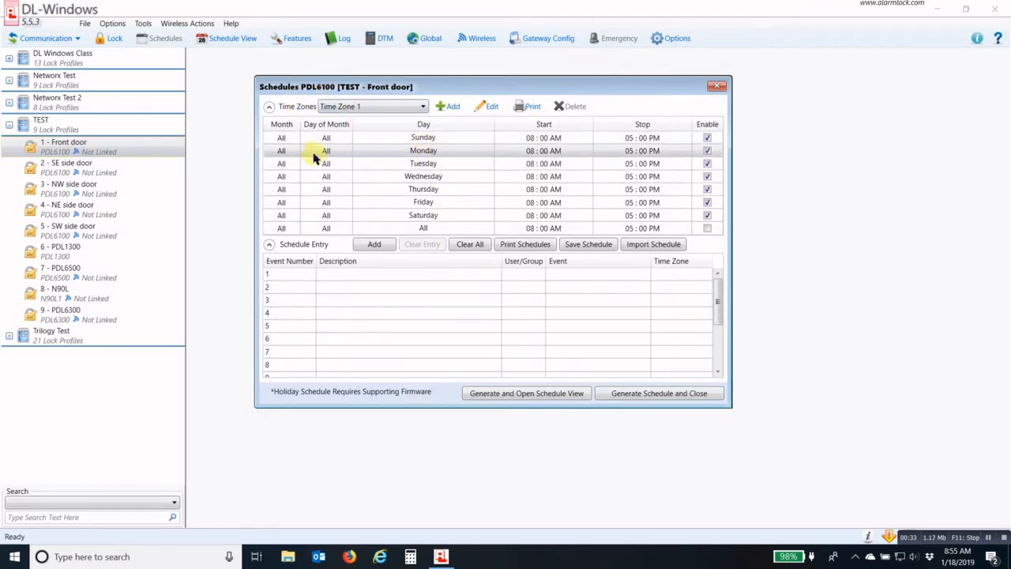
mouse_move(401, 154)
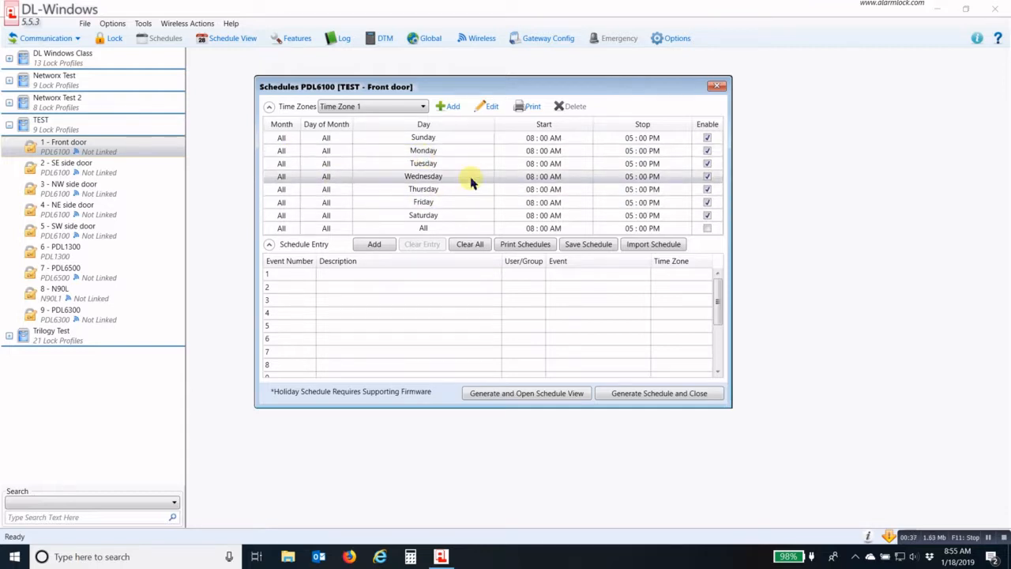
mouse_move(507, 182)
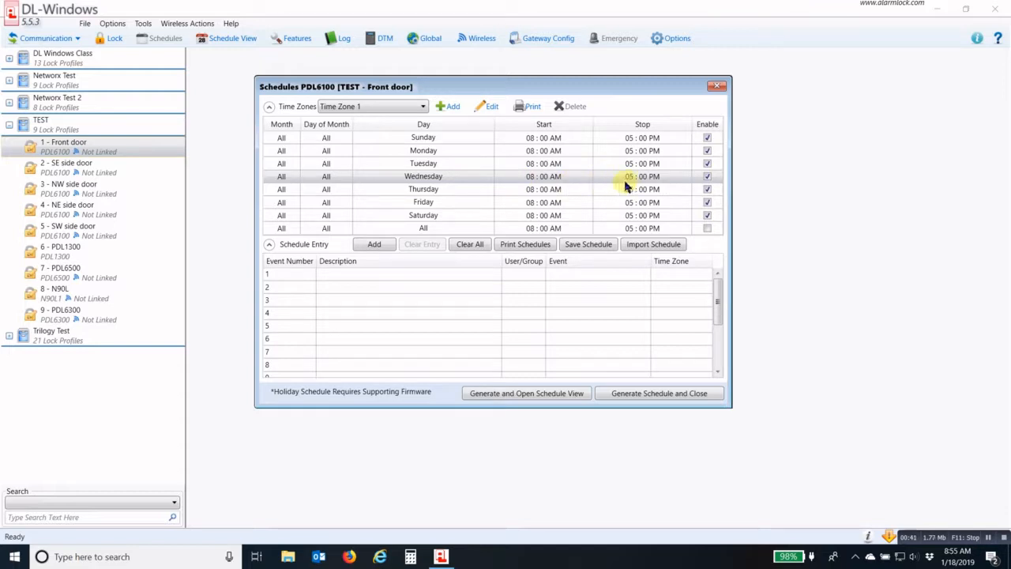
Set Tuesday's start to 06:00 AM and apply it as the start for every day of Time Zone 1.
left_click(638, 176)
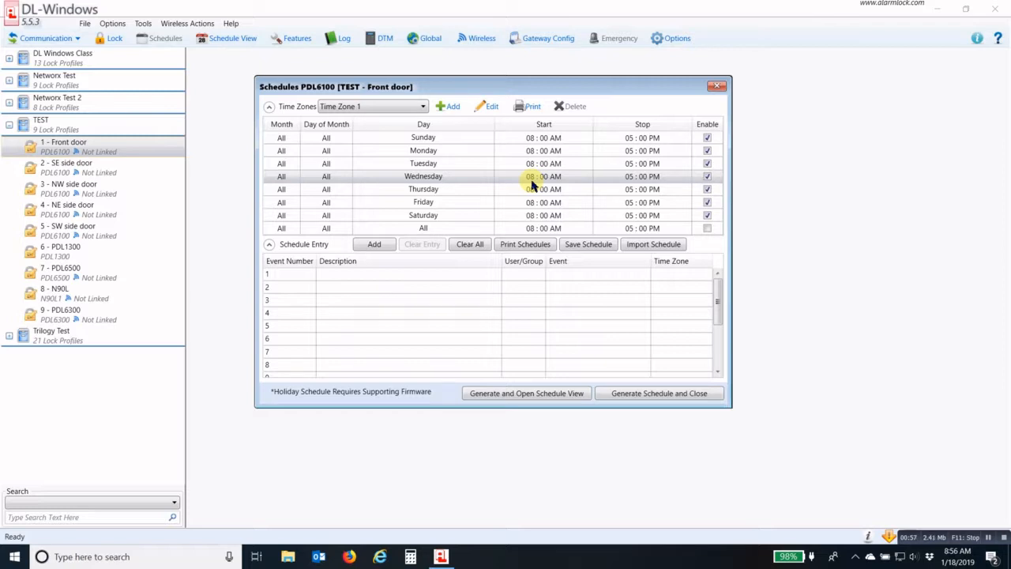
mouse_move(597, 185)
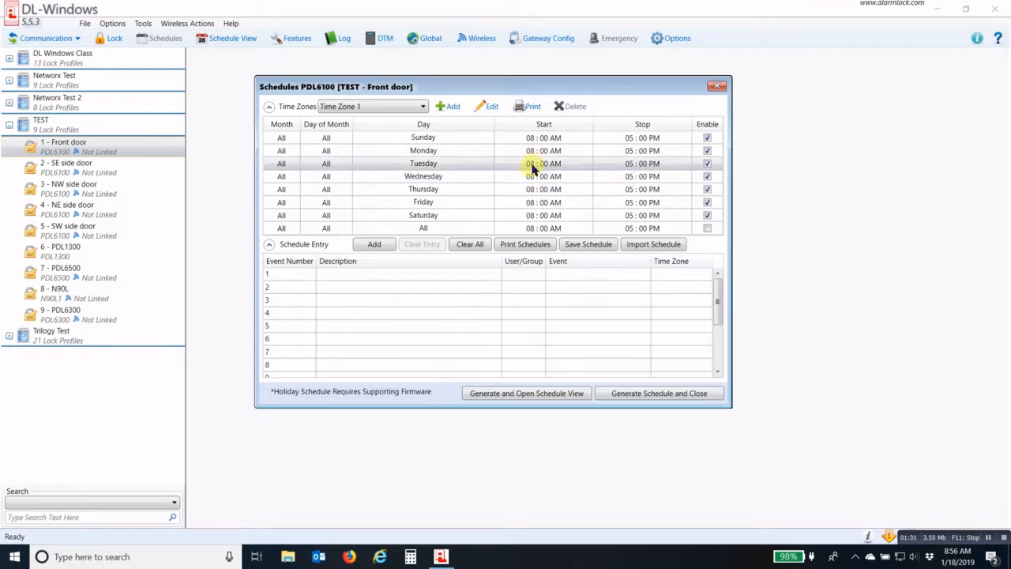
left_click(523, 163)
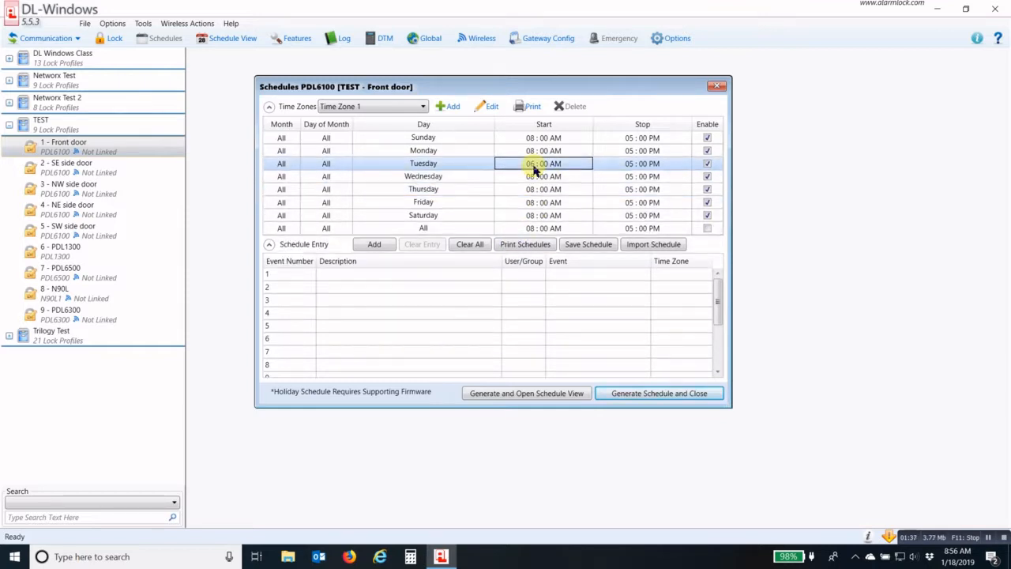
right_click(544, 163)
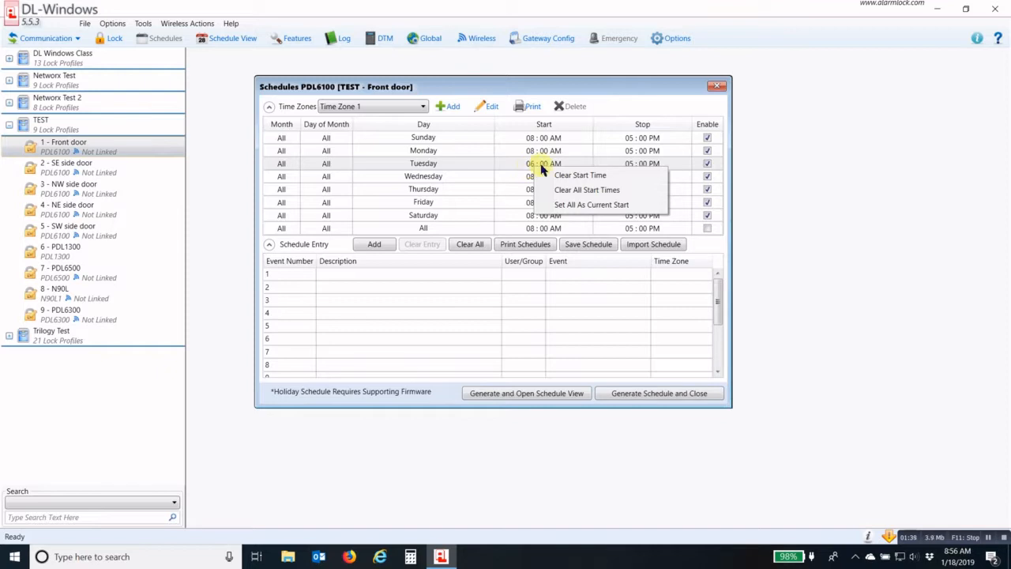
mouse_move(587, 190)
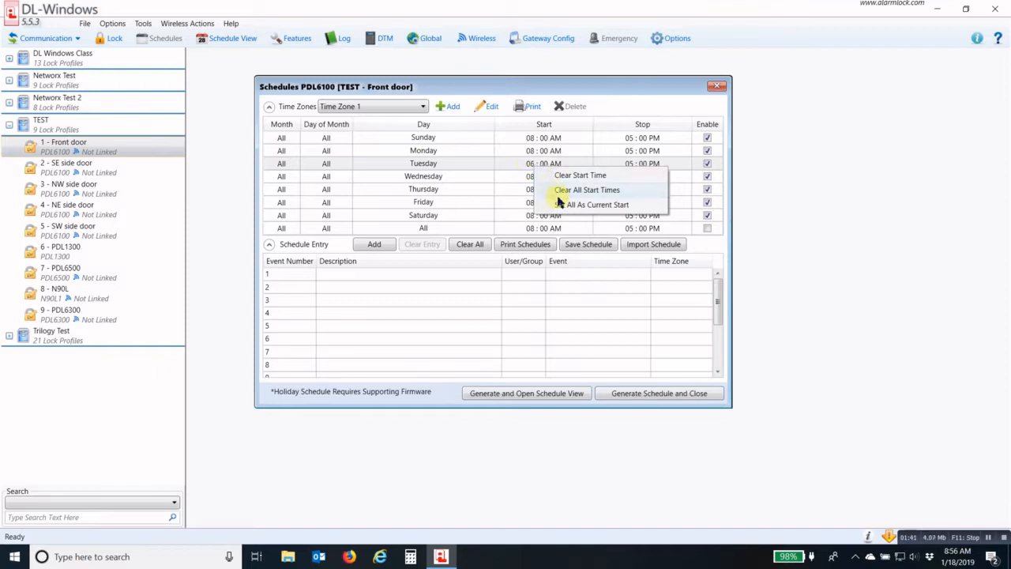
mouse_move(589, 208)
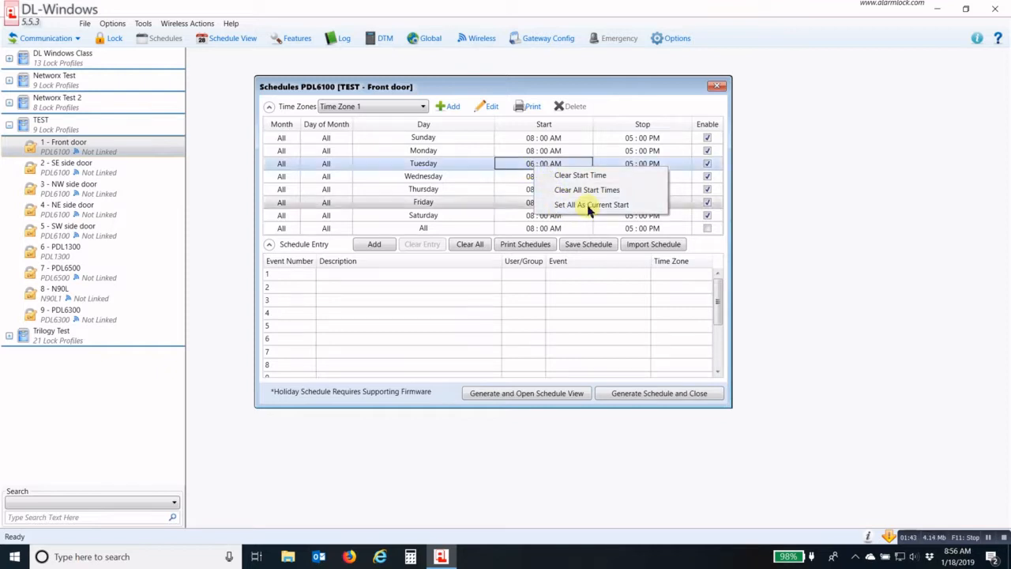
left_click(589, 205)
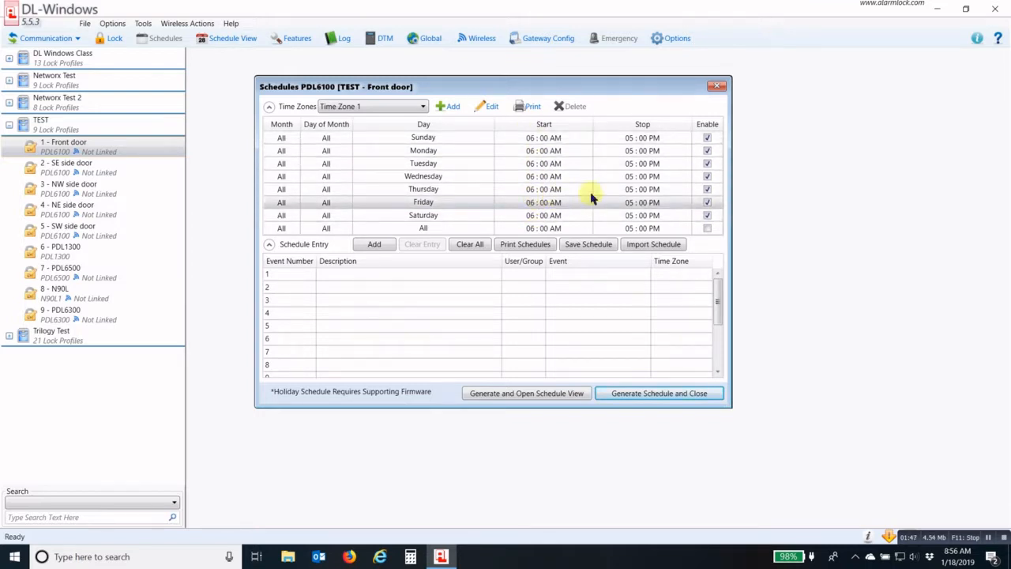
Set Tuesday's stop to 10:00 AM and apply it as the stop for every day of Time Zone 1.
left_click(643, 164)
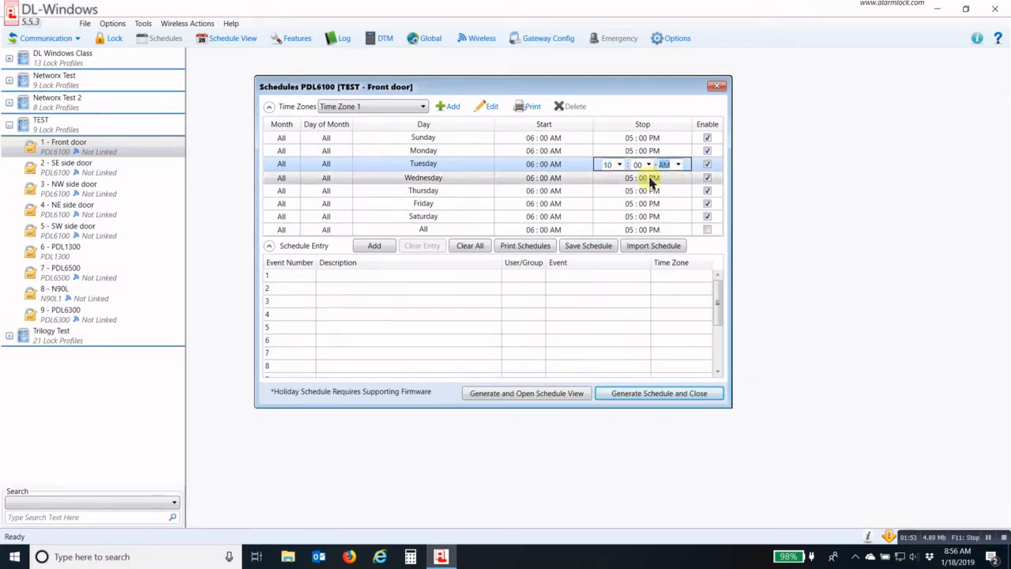
right_click(642, 164)
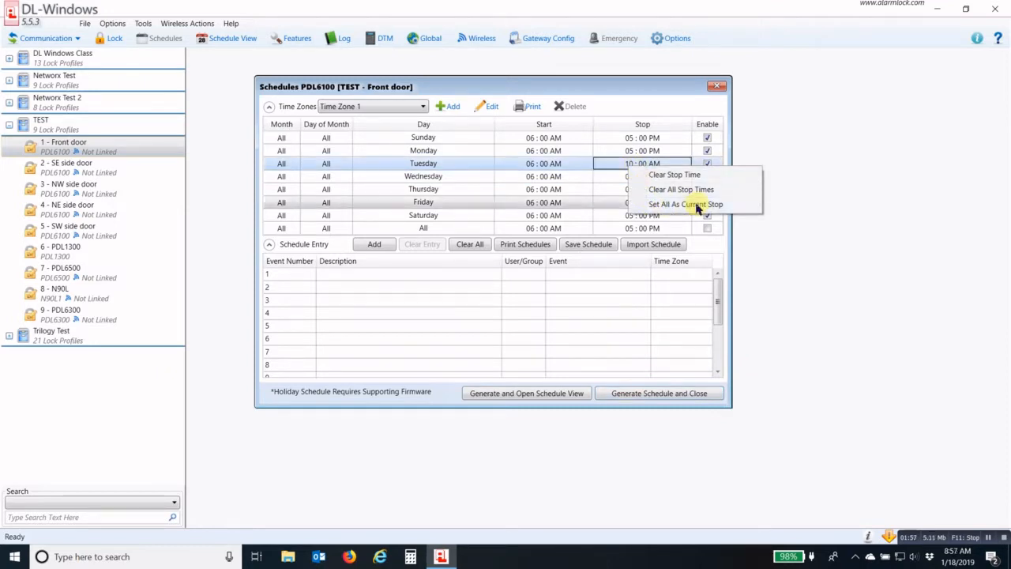
left_click(691, 204)
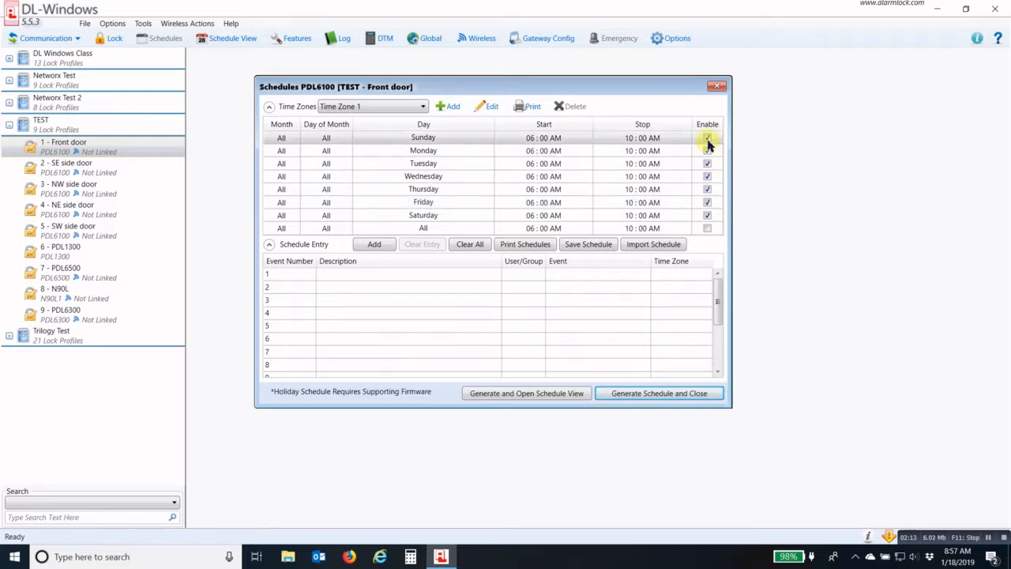
Disable Sunday and Saturday so Time Zone 1 runs only Monday through Friday.
left_click(707, 214)
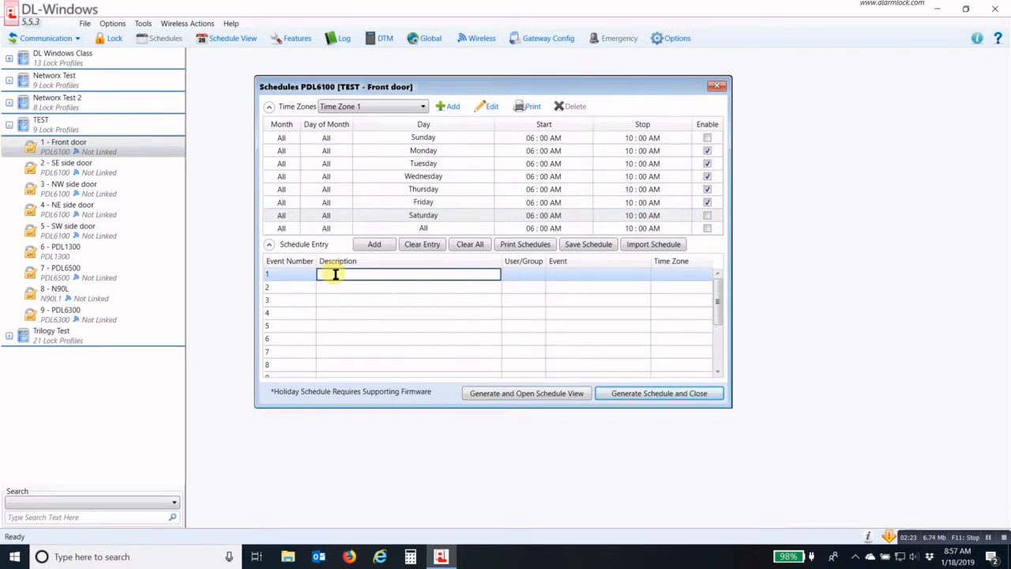
Enter 'Group 4 enable by Group 1' as the description of schedule event 1.
type("o")
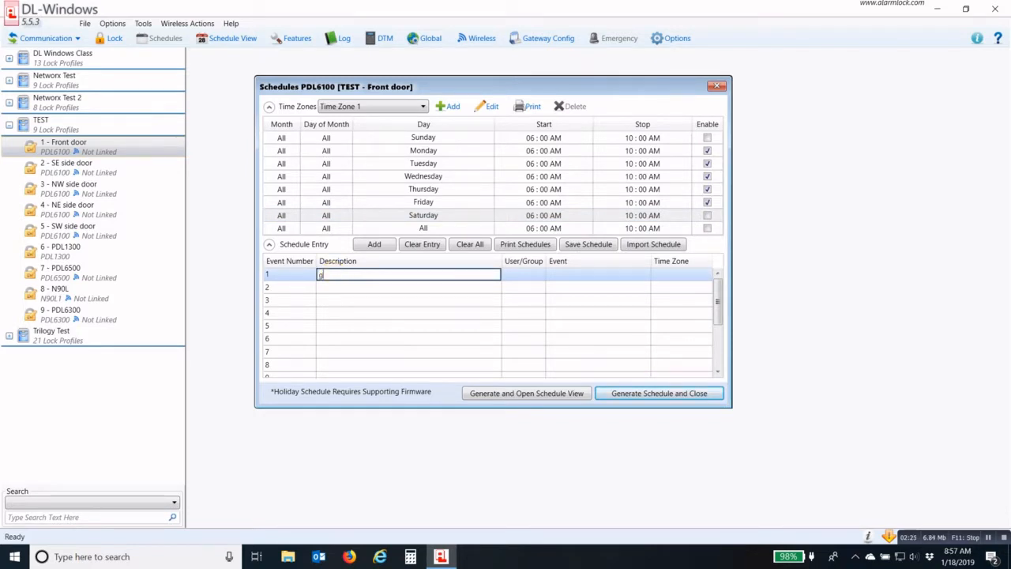
key("Backspace")
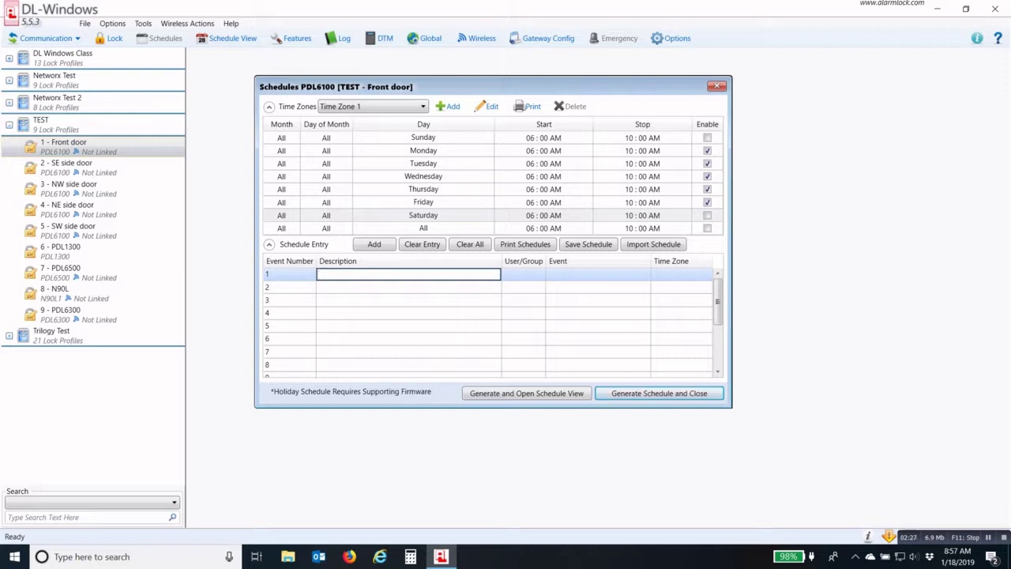
type("Group 4")
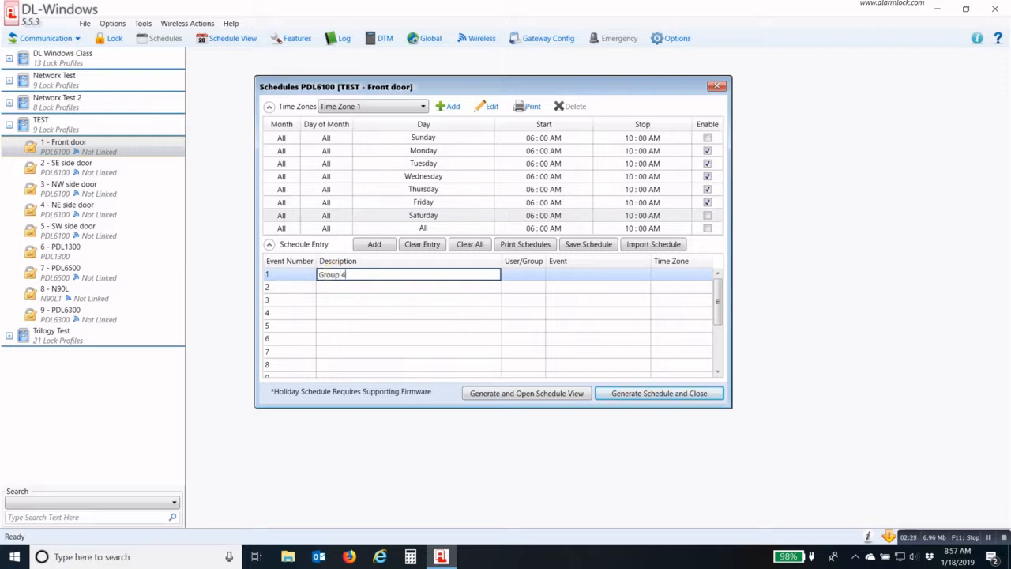
type("enable")
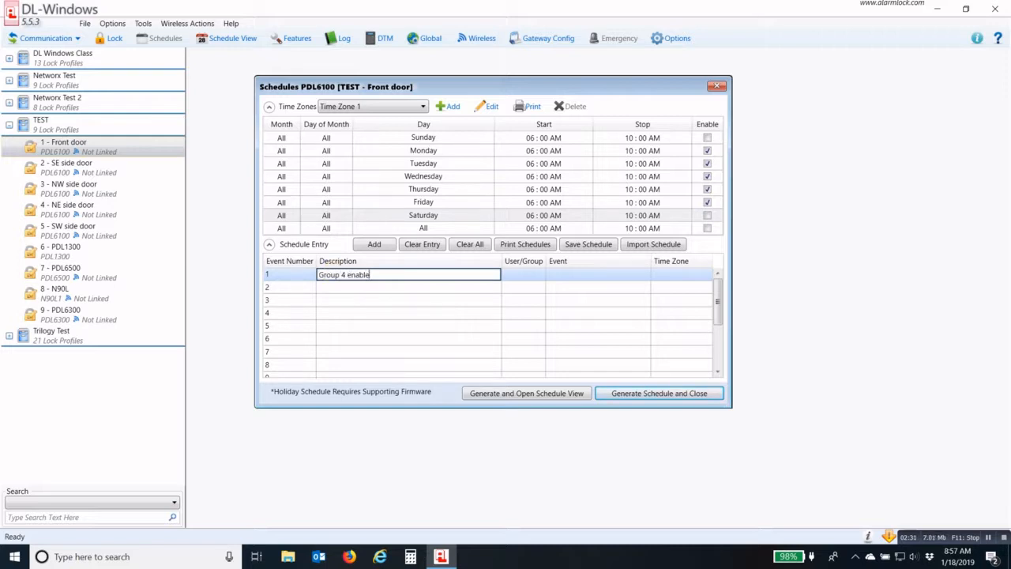
type("by Group")
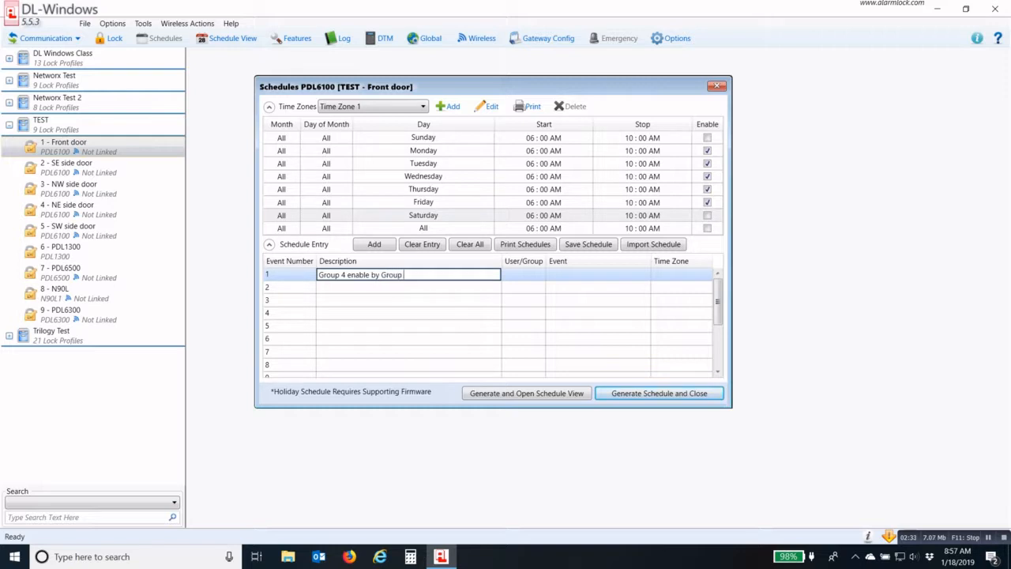
type("1")
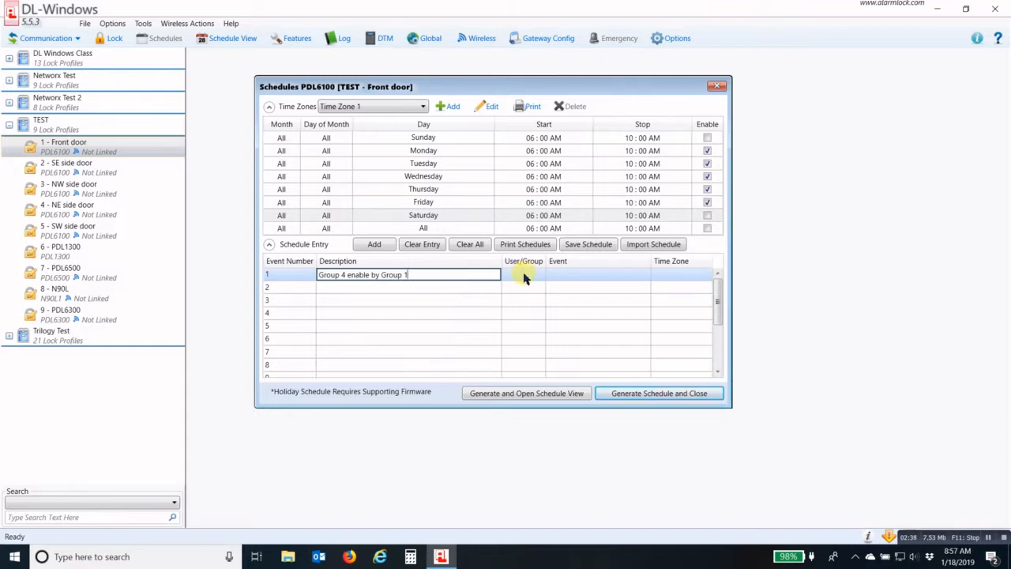
Assign event 1 the Enable Group 4 by Grp1-Open Window event with Time Zone 1 and commit it.
left_click(589, 274)
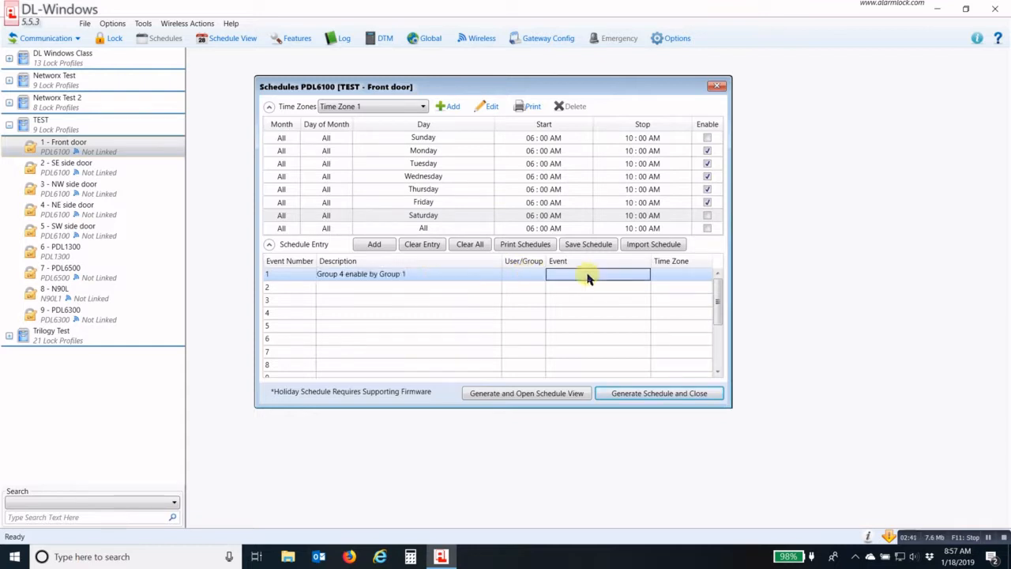
mouse_move(619, 280)
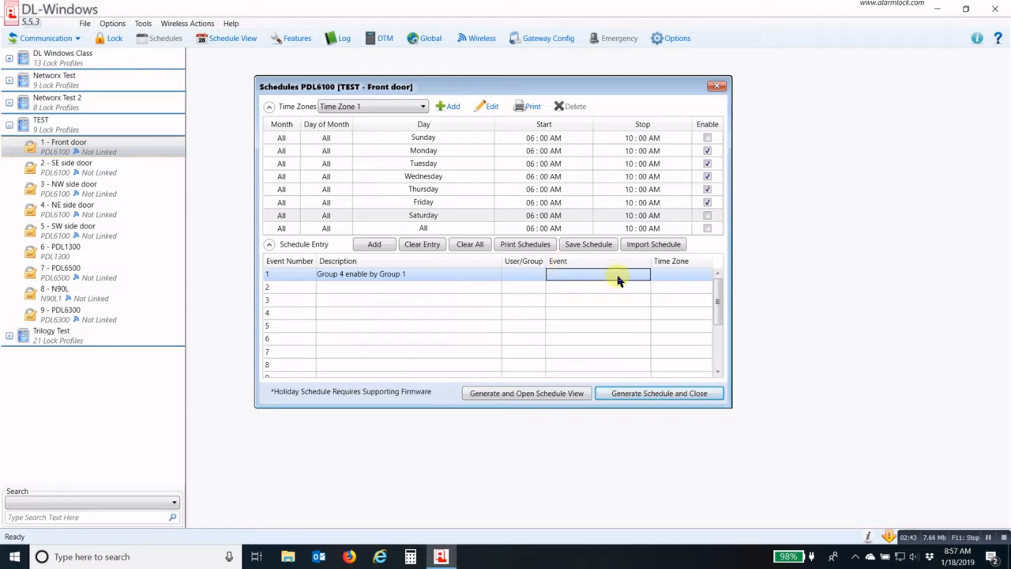
left_click(643, 274)
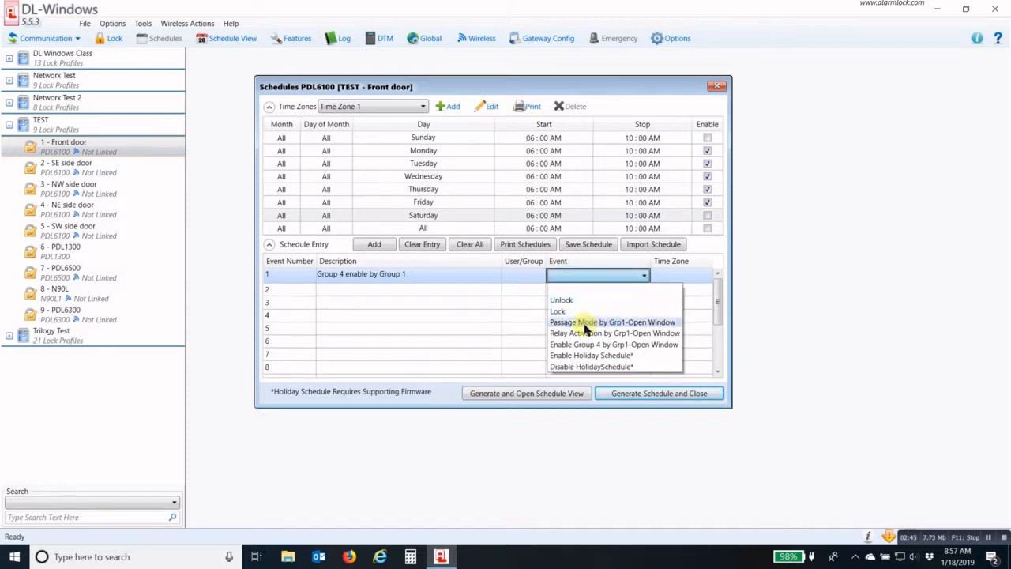
mouse_move(615, 345)
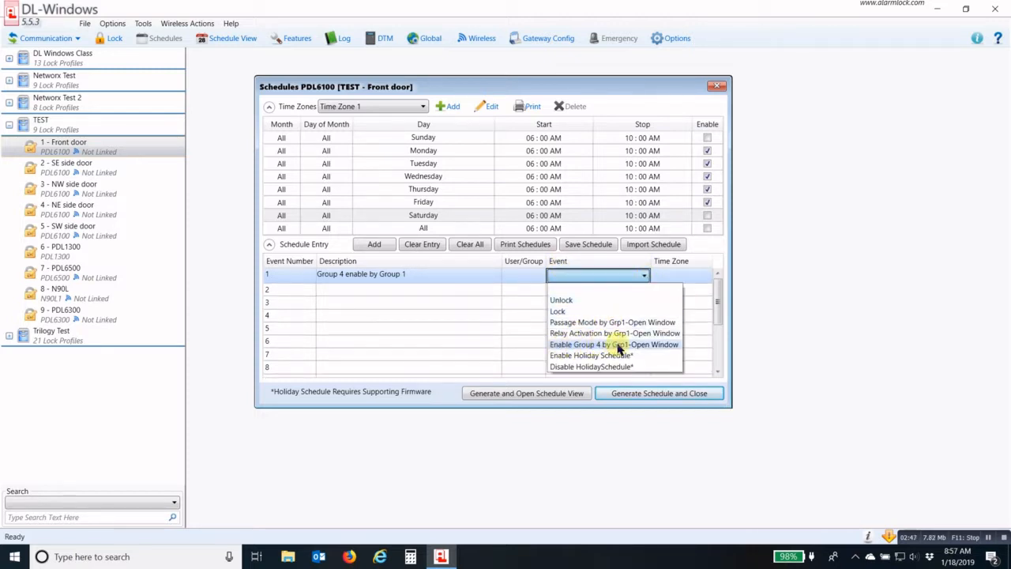
left_click(615, 344)
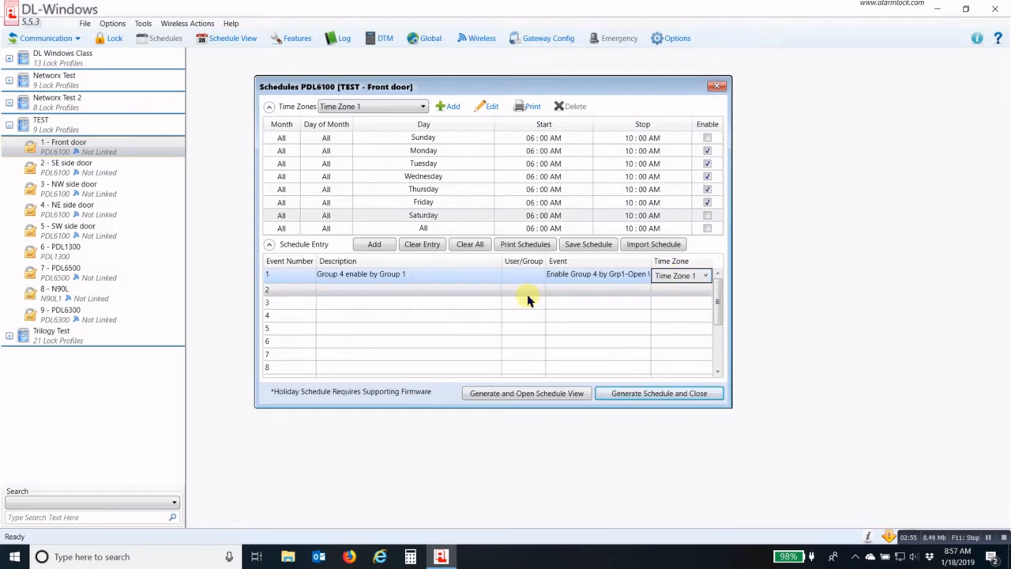
left_click(524, 286)
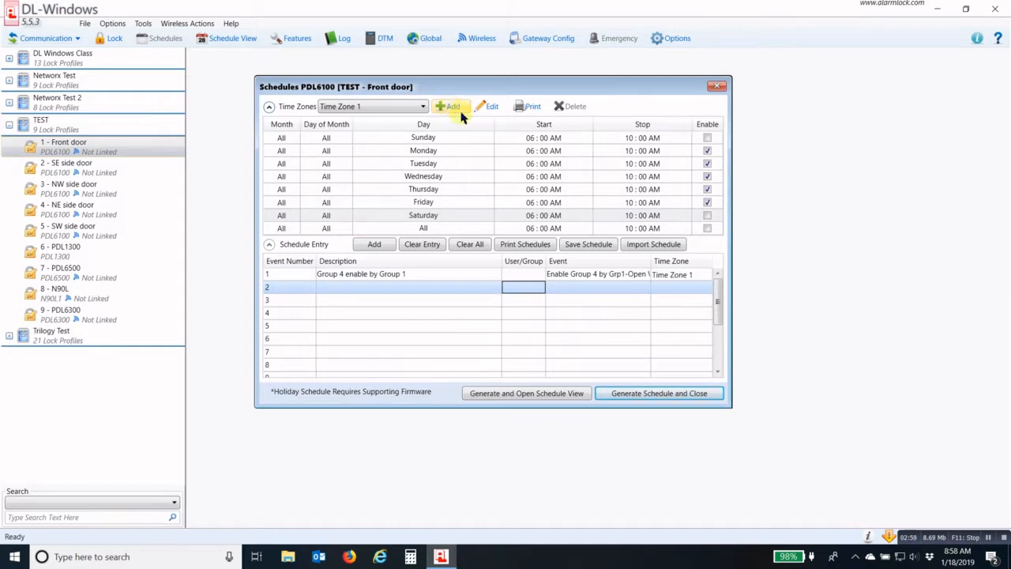
Add Time Zone 2 and clear its stop times for every day.
left_click(371, 106)
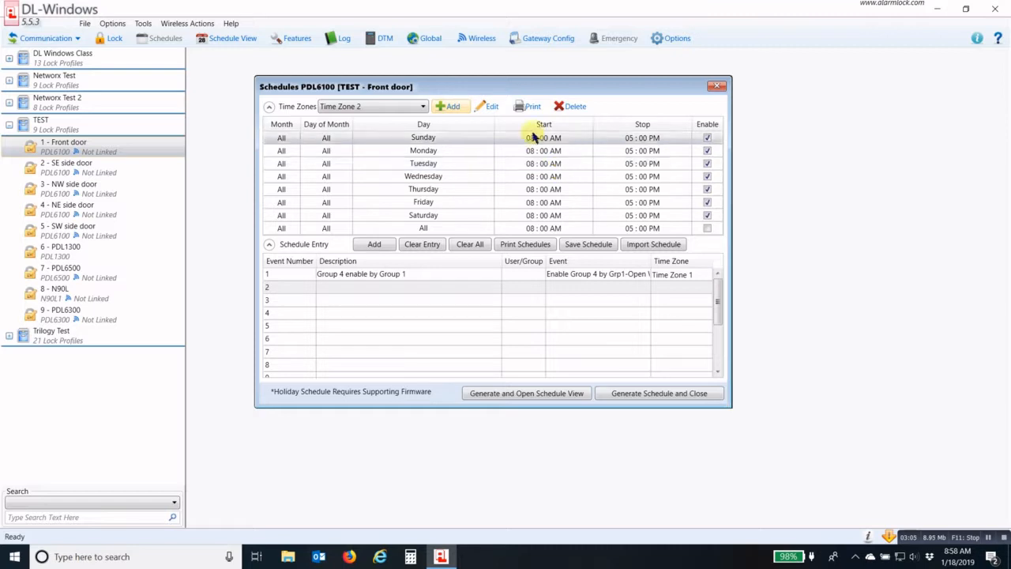
left_click(643, 162)
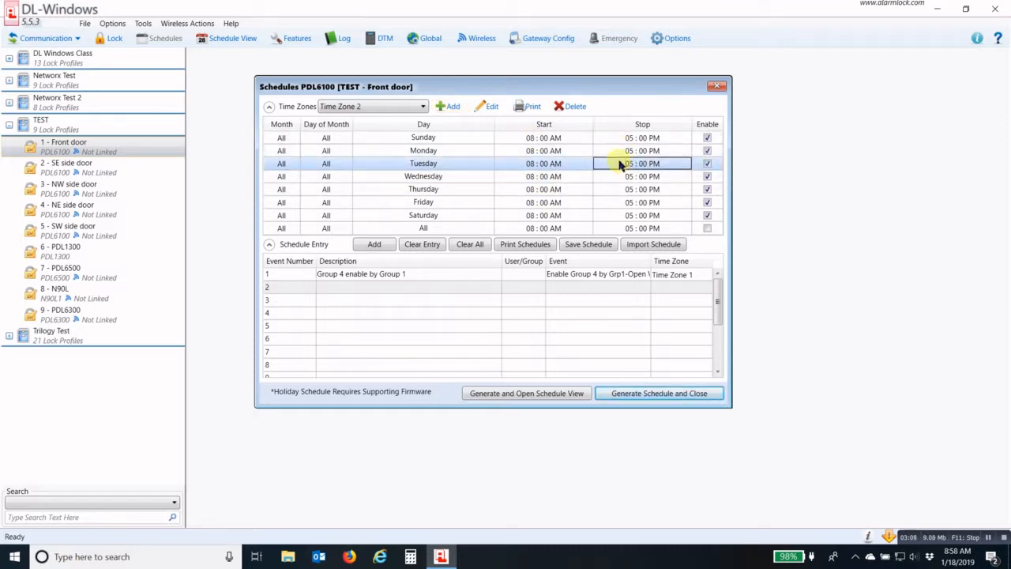
right_click(641, 164)
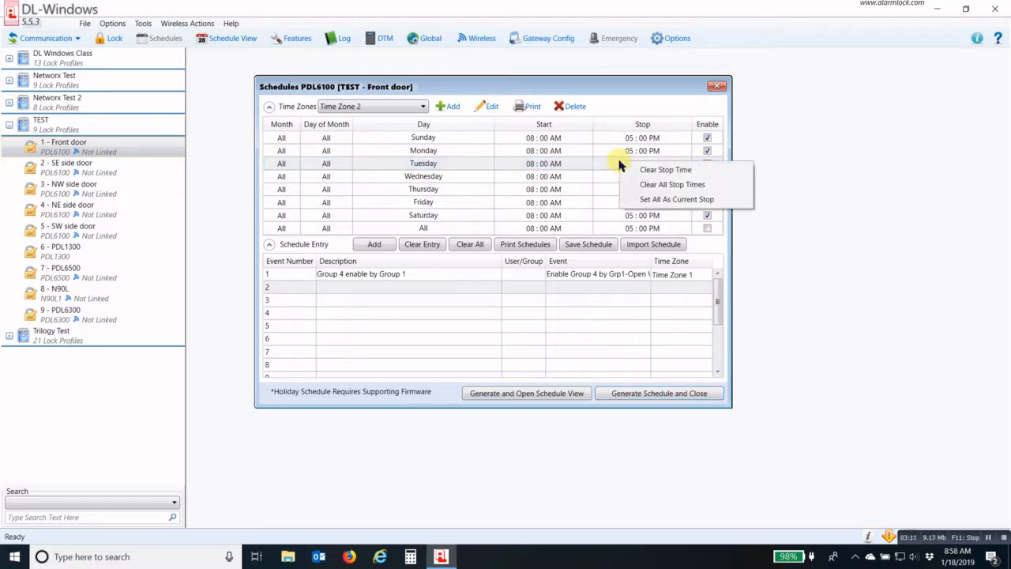
mouse_move(685, 184)
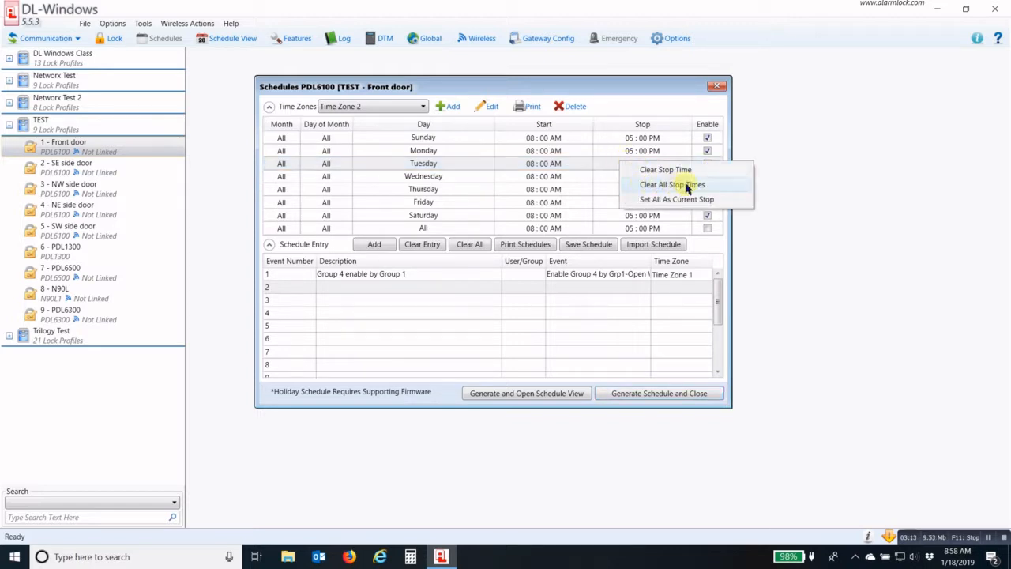
left_click(672, 184)
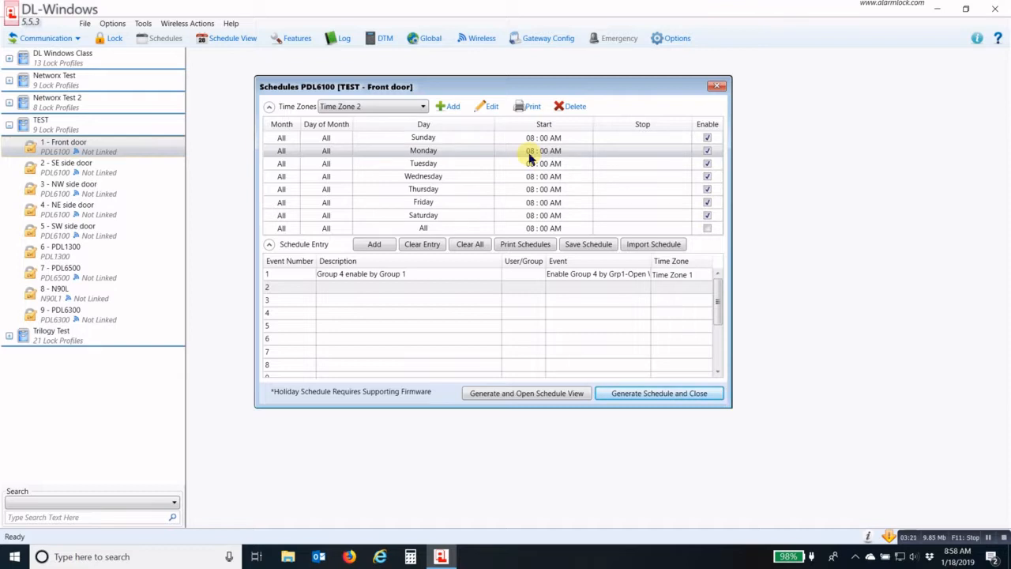
Set Monday's start to 05:00 PM and apply it to every day of Time Zone 2.
left_click(543, 150)
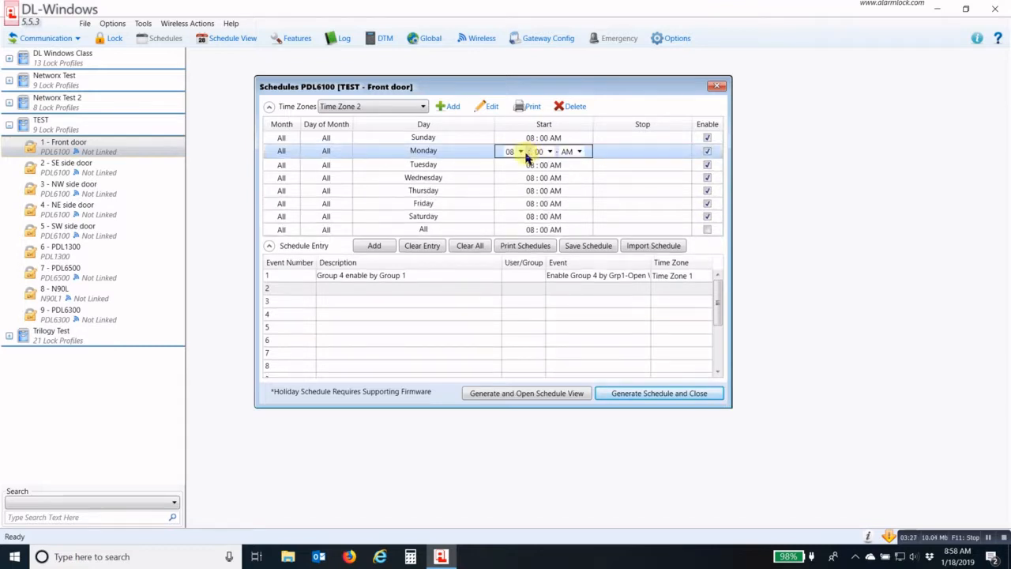
left_click(520, 151)
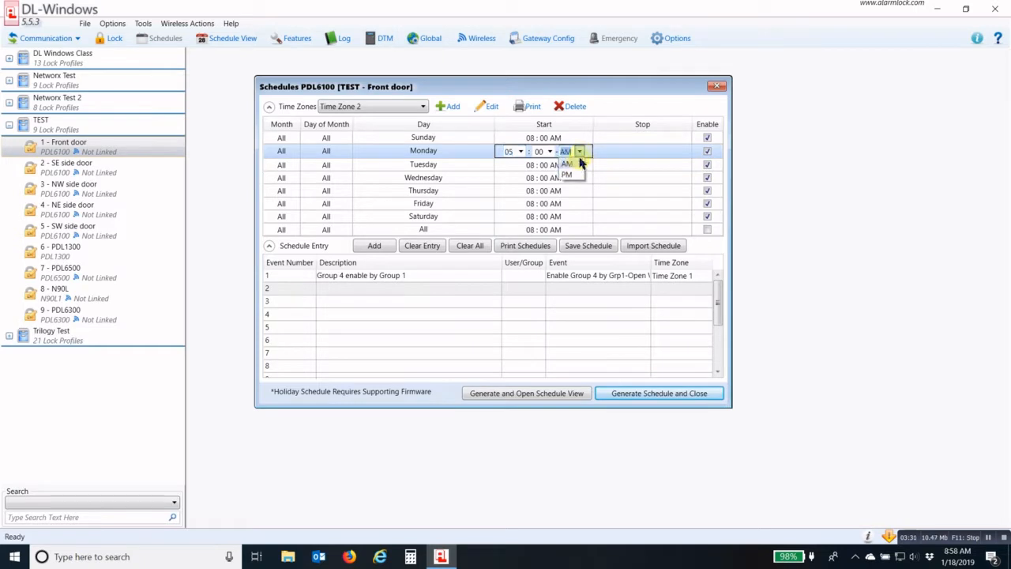
left_click(566, 174)
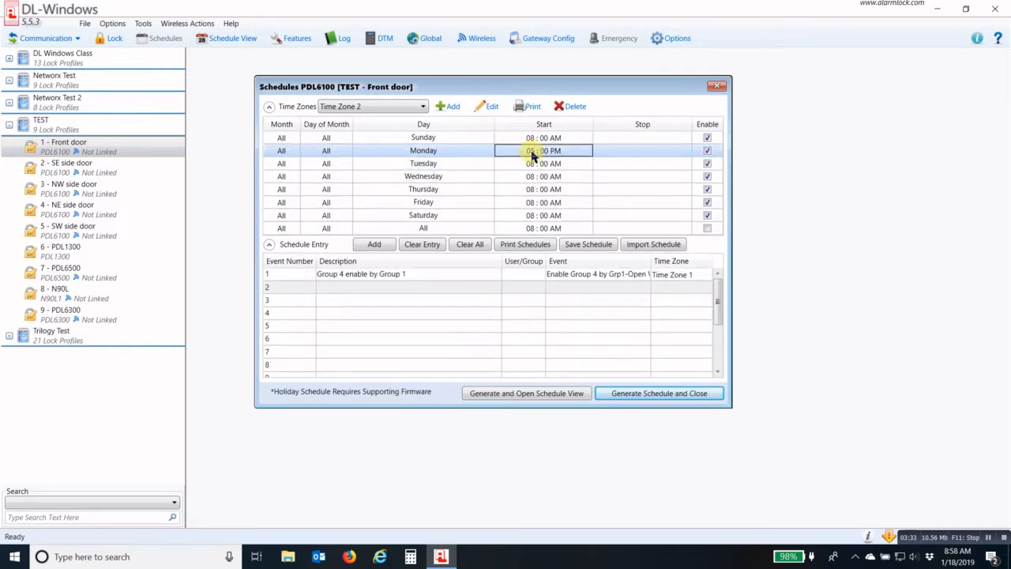
right_click(544, 150)
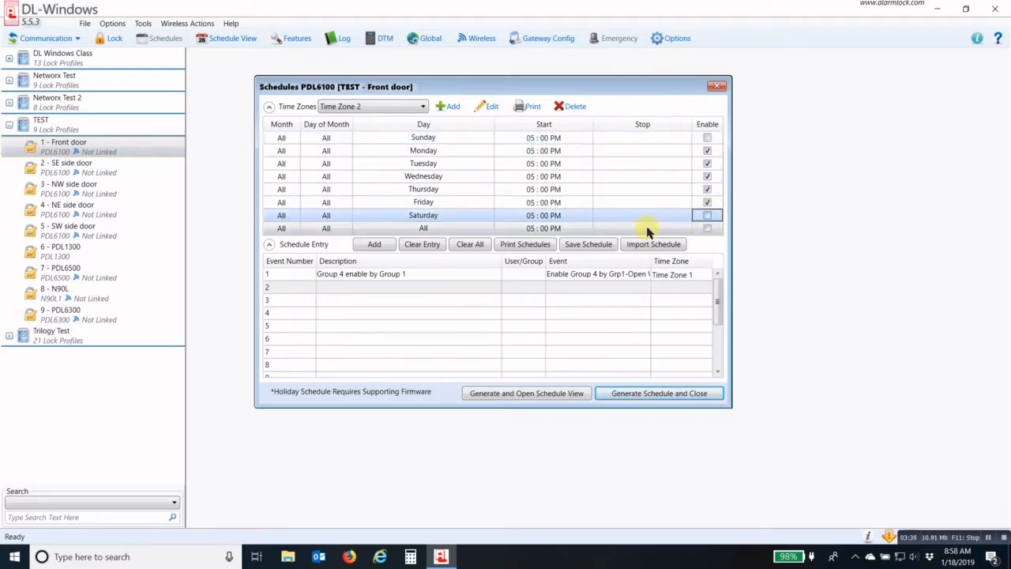
left_click(350, 287)
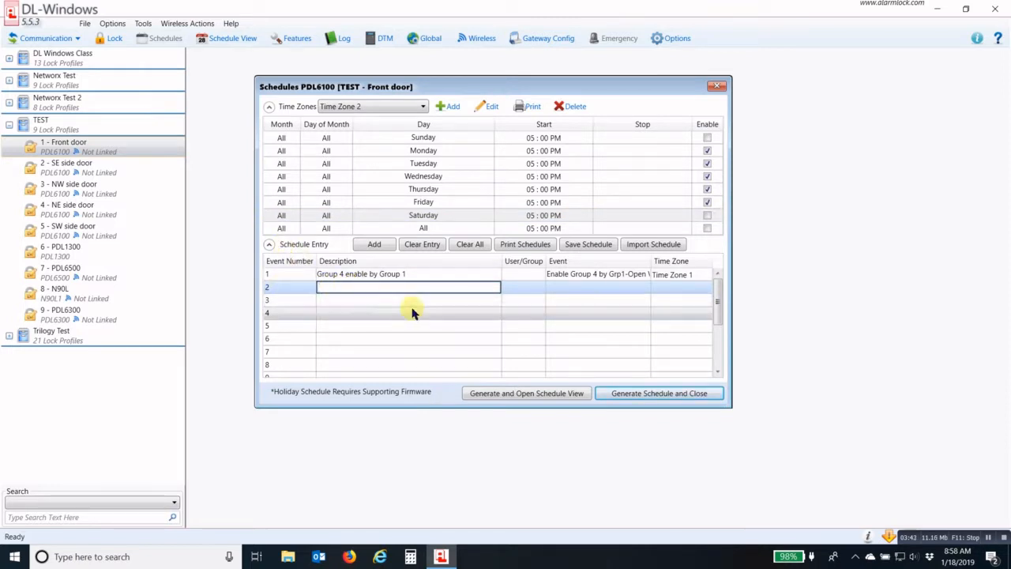
Fill schedule entry 2: description 'Disable Group 4', User/Group 4, event Disable Group, Time Zone 2.
type("D")
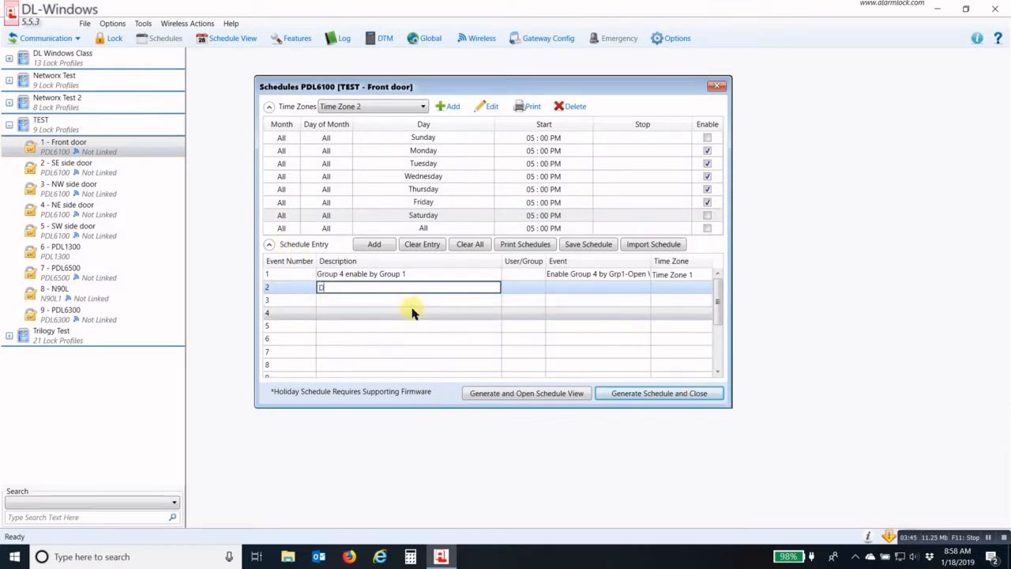
type("Disable Group 4")
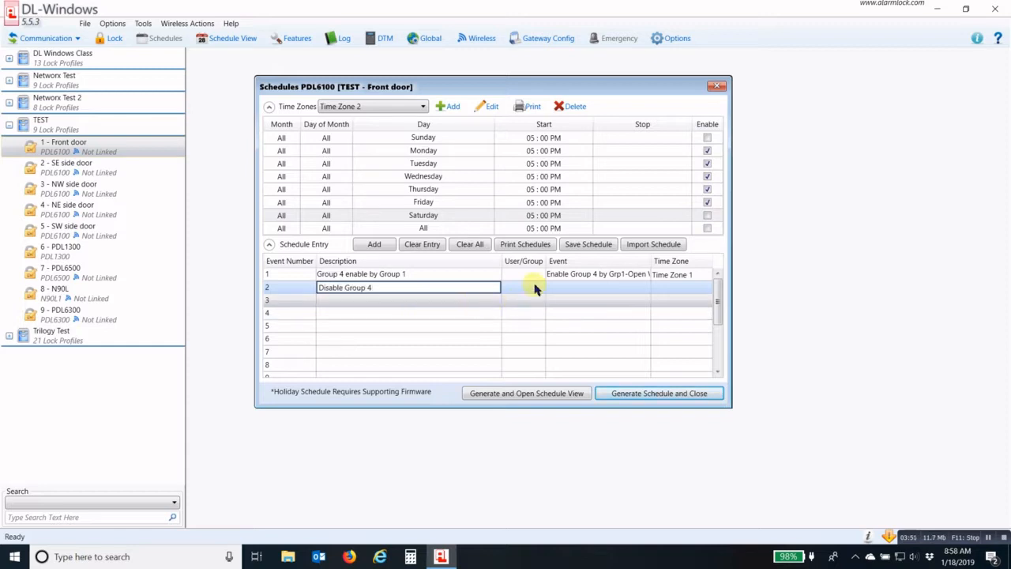
left_click(538, 287)
type("4")
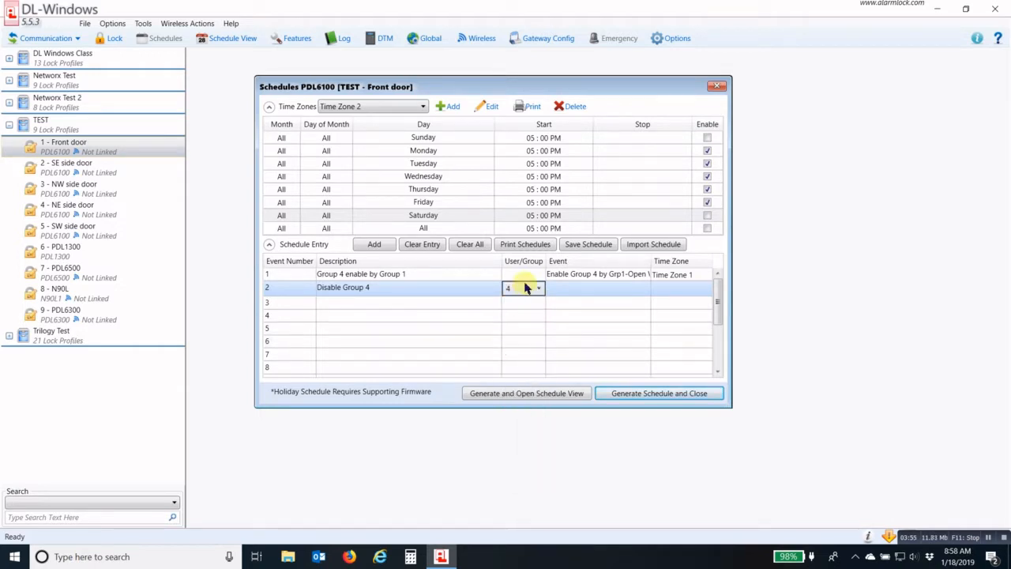
left_click(644, 288)
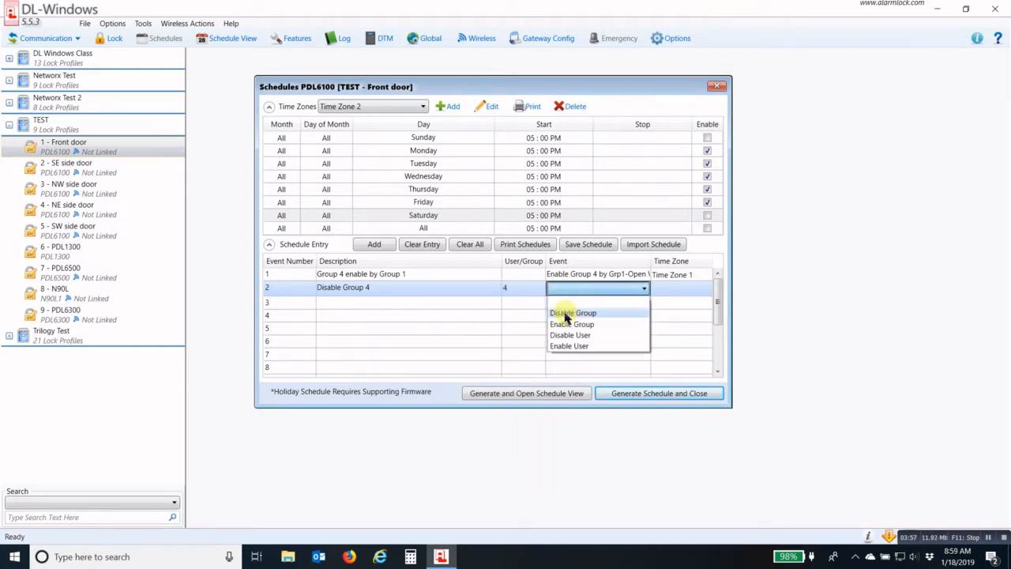
left_click(572, 312)
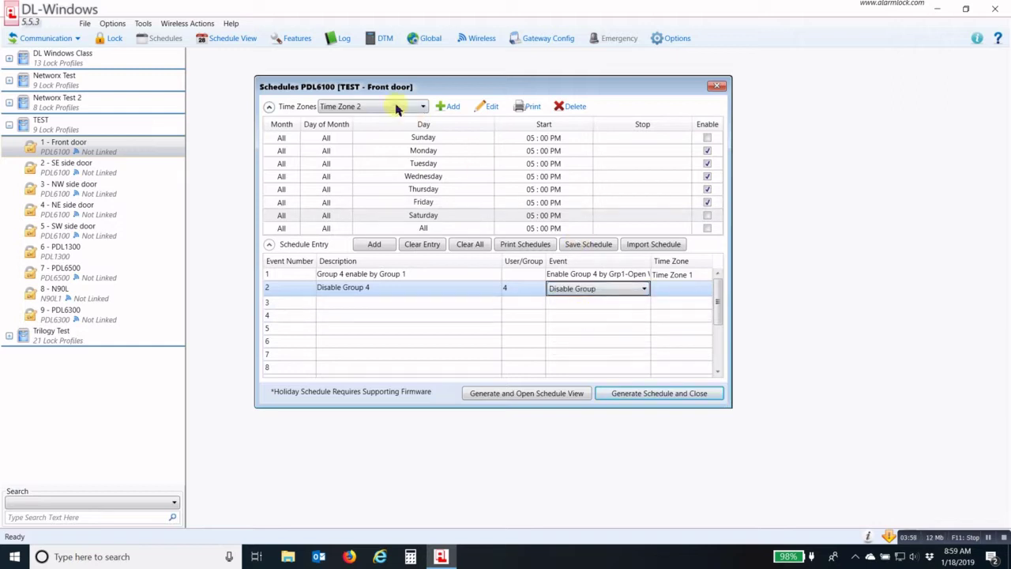
left_click(705, 288)
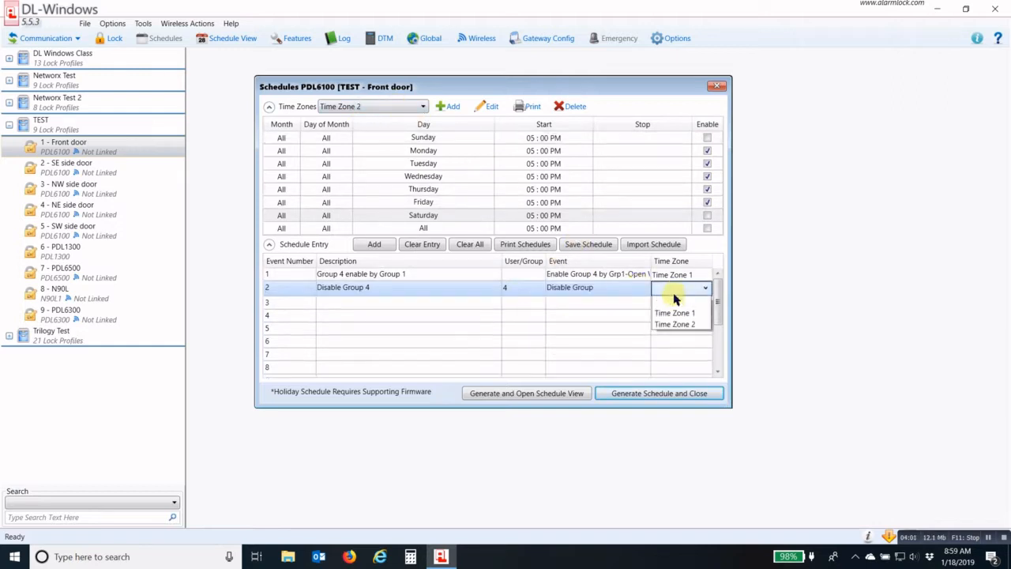
left_click(675, 324)
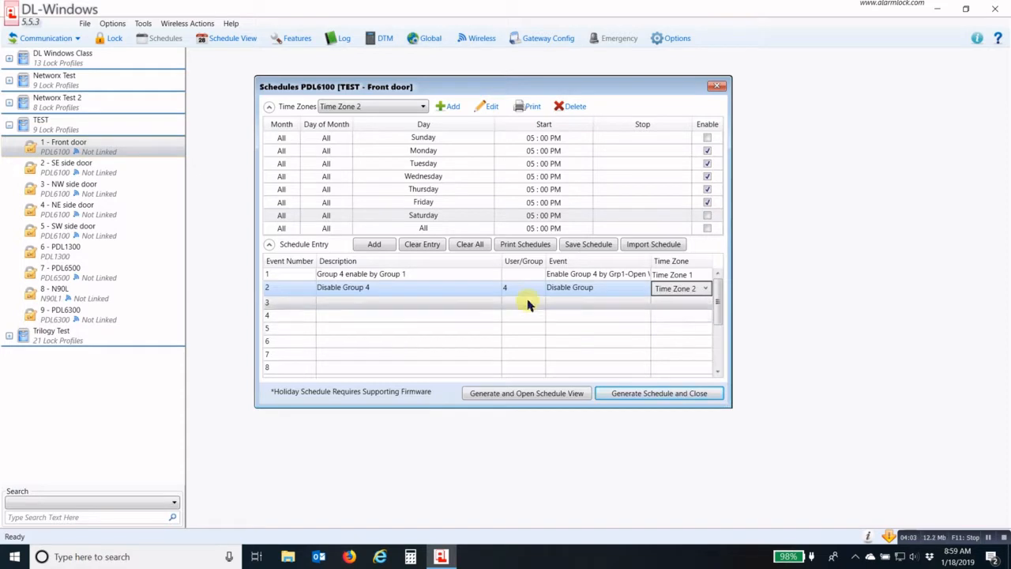
mouse_move(525, 334)
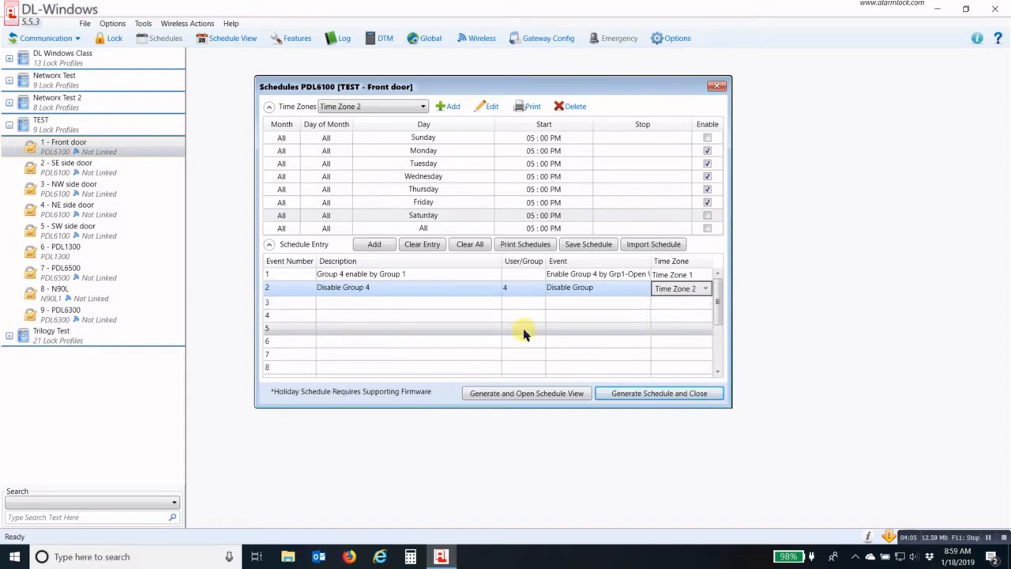
mouse_move(531, 339)
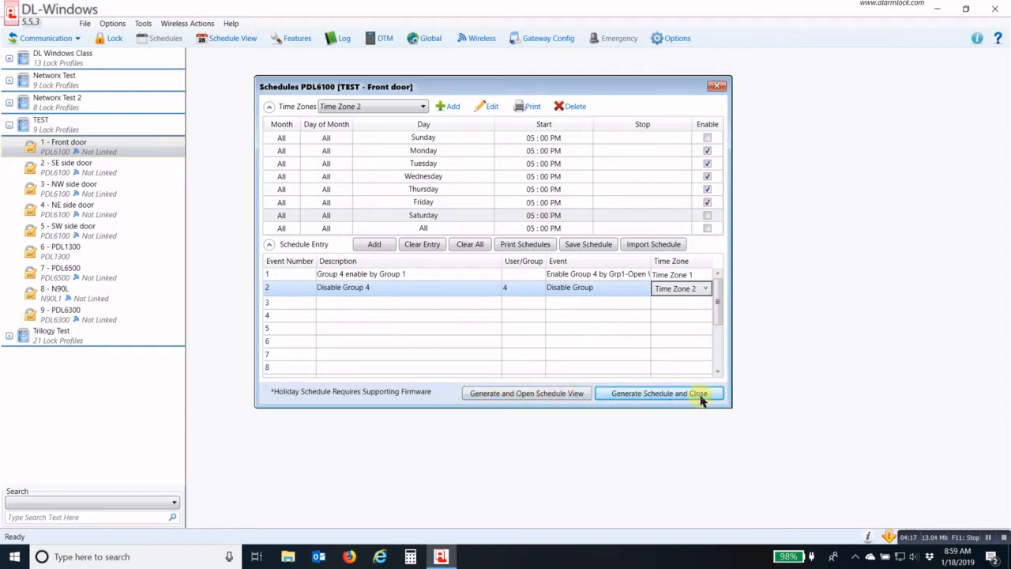
mouse_move(527, 393)
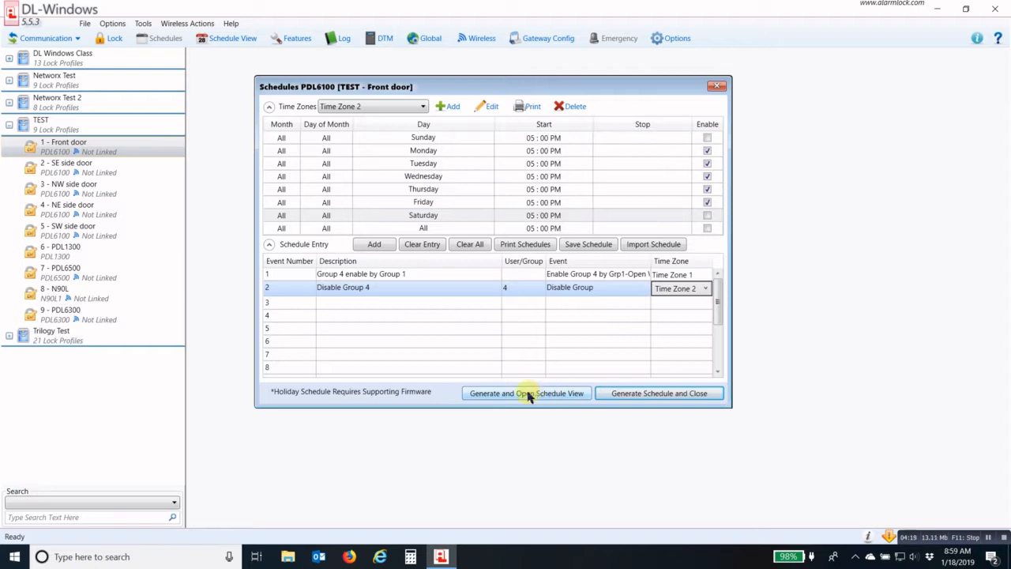
mouse_move(487, 393)
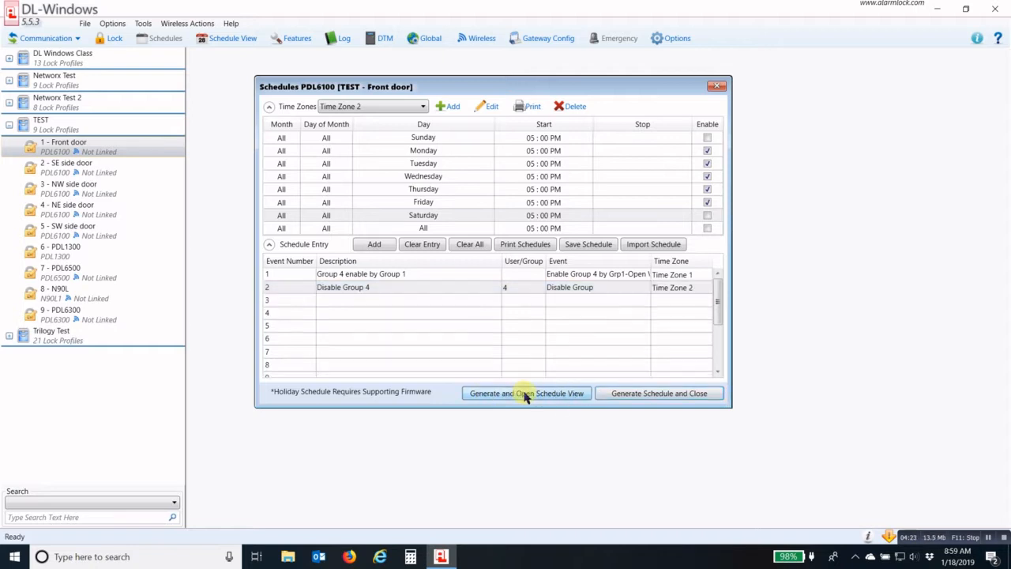
Generate the schedule and open its view, reaching the overwrite confirmation.
left_click(527, 393)
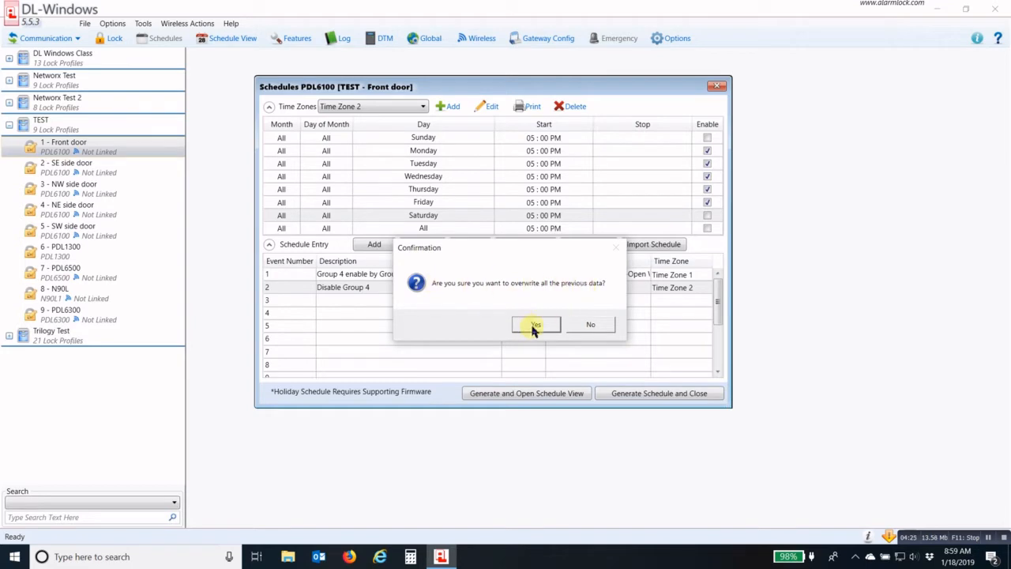
Confirm overwriting previous data and review the 6 AM, 10 AM and 5 PM weekday events.
left_click(535, 324)
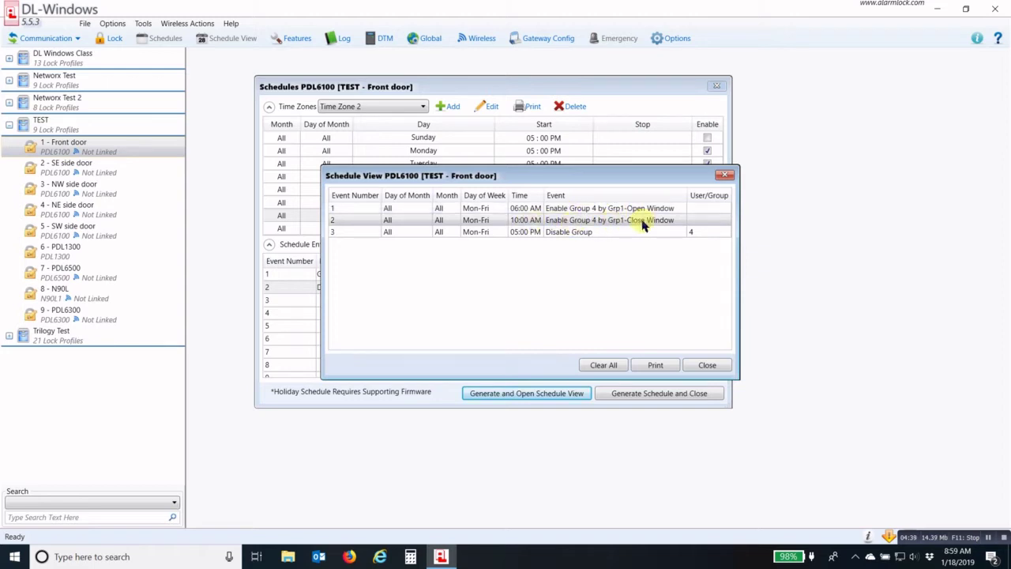
left_click(525, 232)
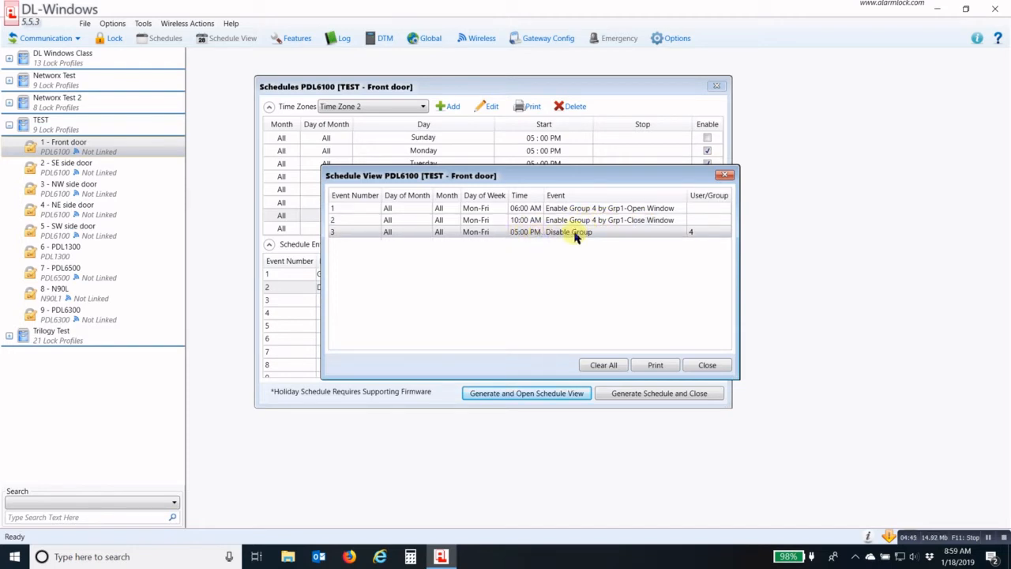
mouse_move(600, 253)
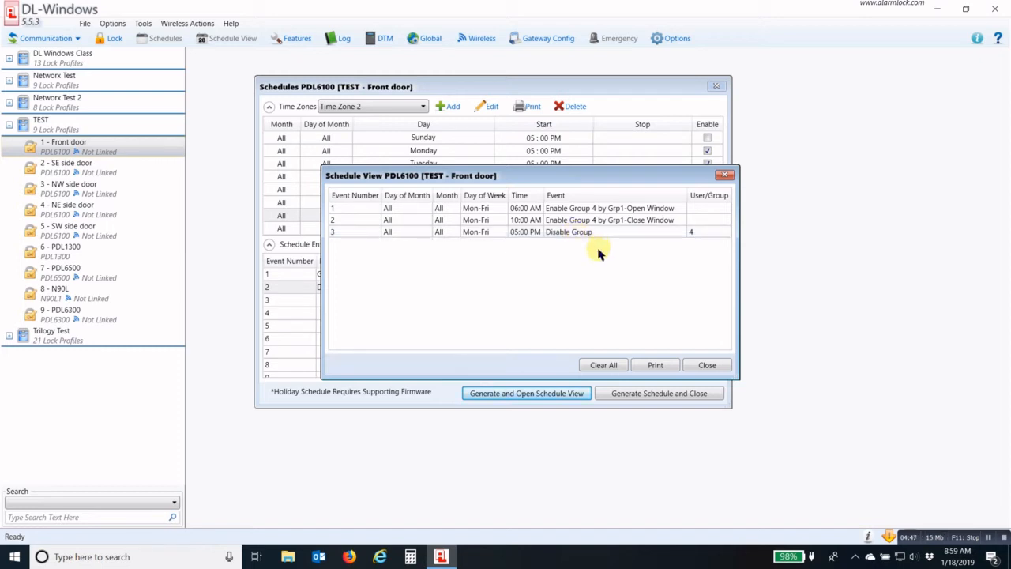